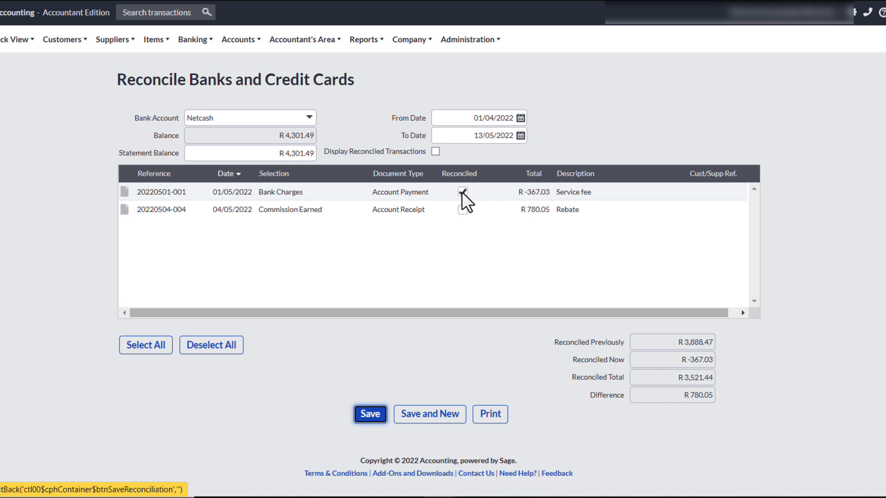
- Tick the 01/05/2022 Bank Charges payment of R -367.03 as reconciled on Netcash
click(462, 209)
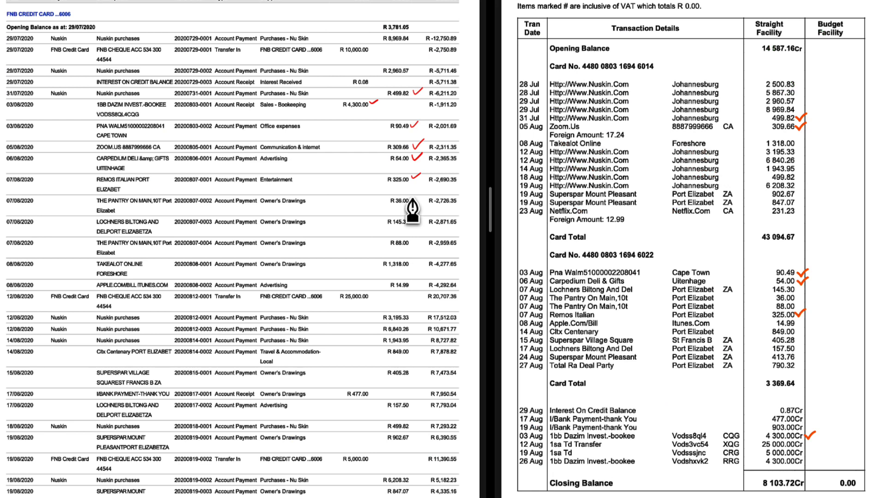
mouse_move(413, 222)
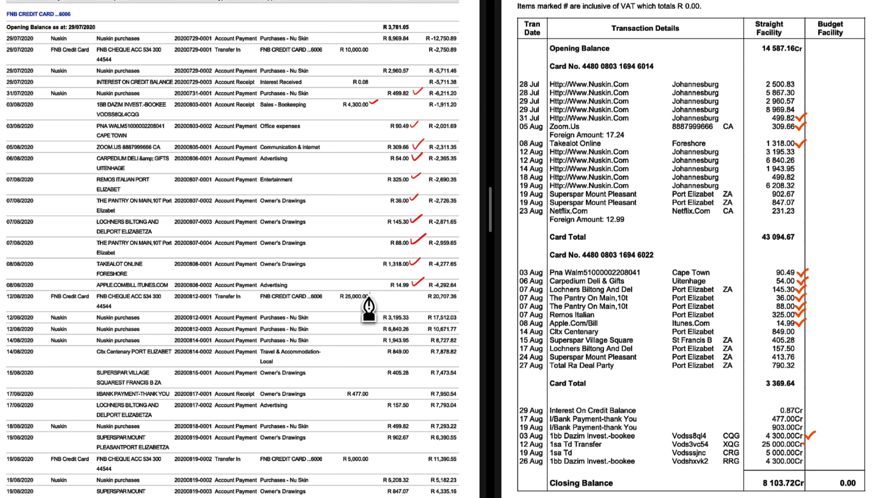
mouse_move(407, 329)
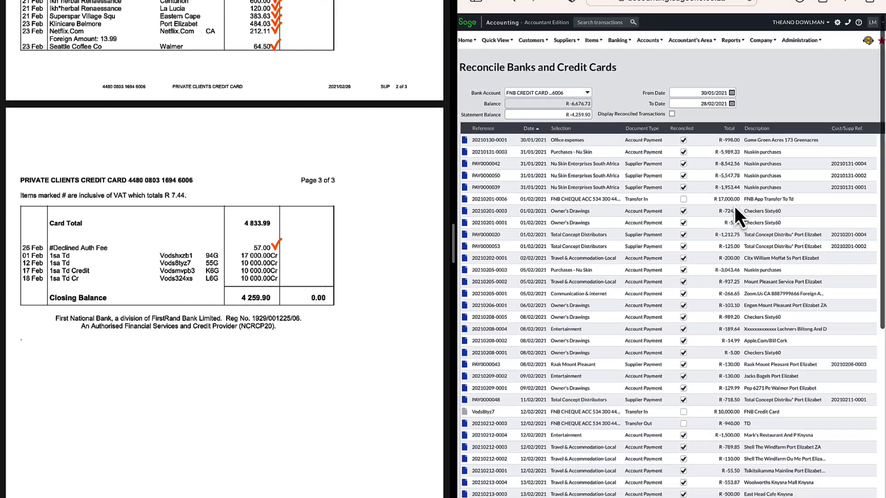
- Tick the 12/02/2021 R 10,000.00 transfer in as reconciled on the FNB credit card
click(683, 412)
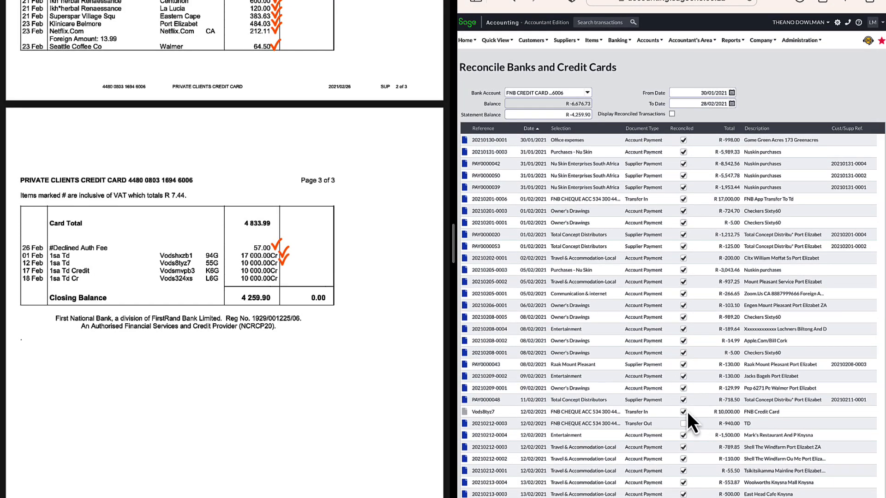
scroll(down, 3)
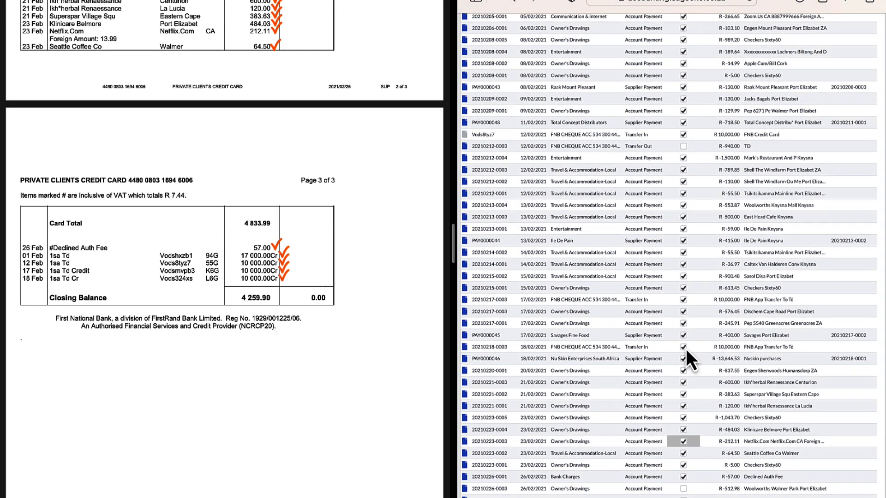
scroll(down, 3)
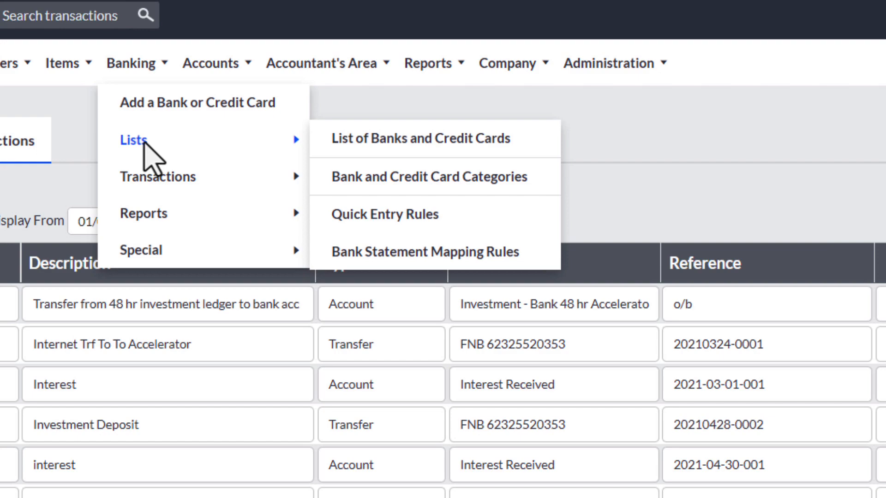
mouse_move(158, 177)
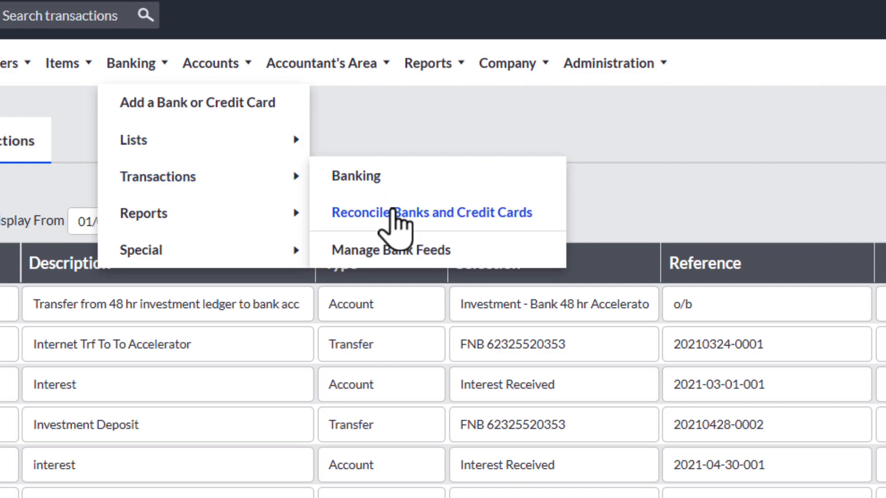
- Start a bank reconciliation and choose the FNB-48Hr account for March–April 2021
click(432, 212)
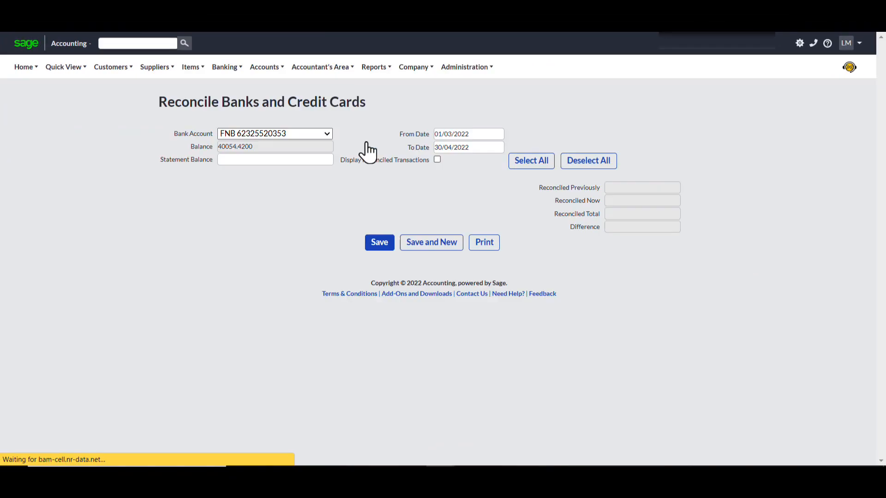
click(326, 133)
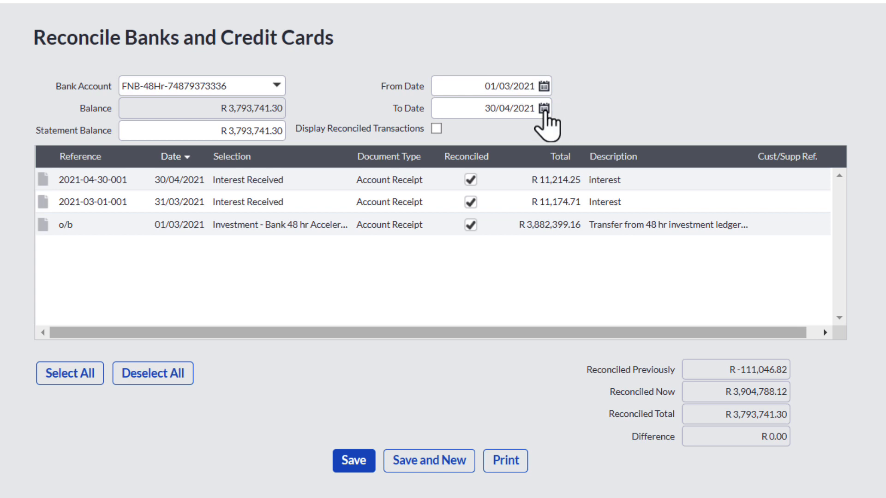
- Limit the FNB-48Hr reconciliation to 31/03/2021, discarding unsaved changes
click(544, 109)
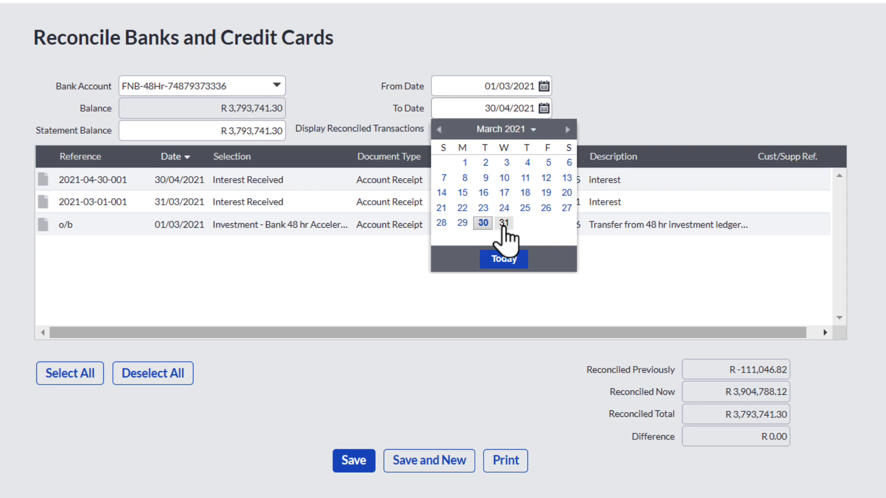
click(504, 223)
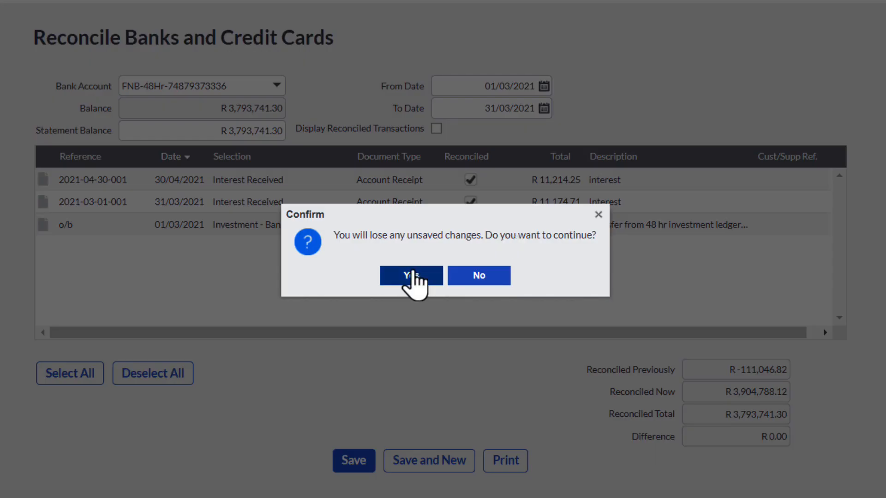
click(411, 275)
text(4 093 573.87)
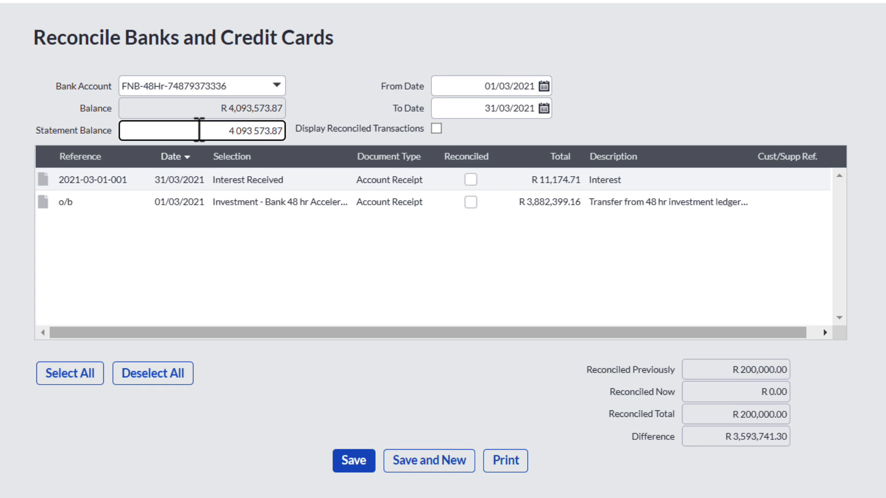
- Reconcile both March 2021 receipts with Select All, bringing the difference to R 0.00
click(68, 372)
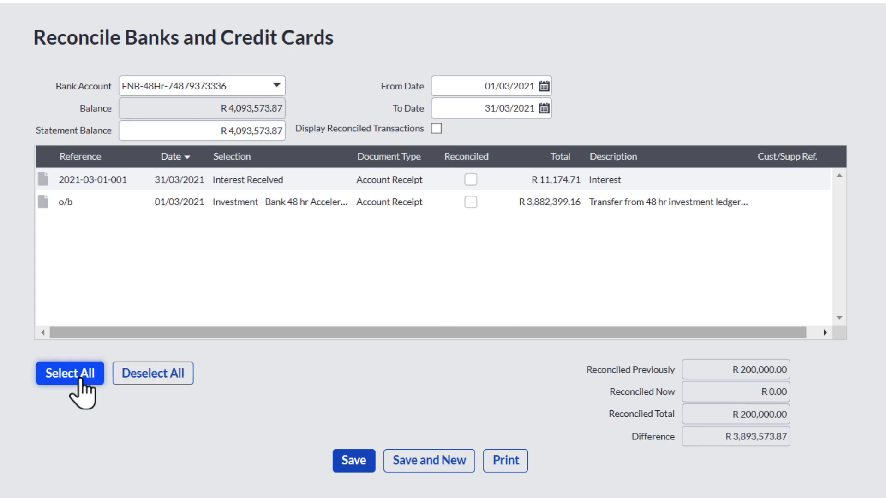
click(70, 373)
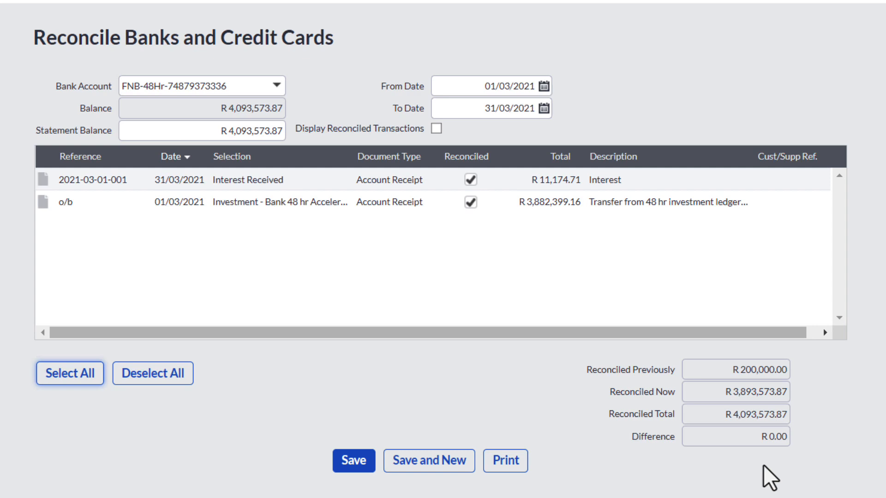
mouse_move(506, 461)
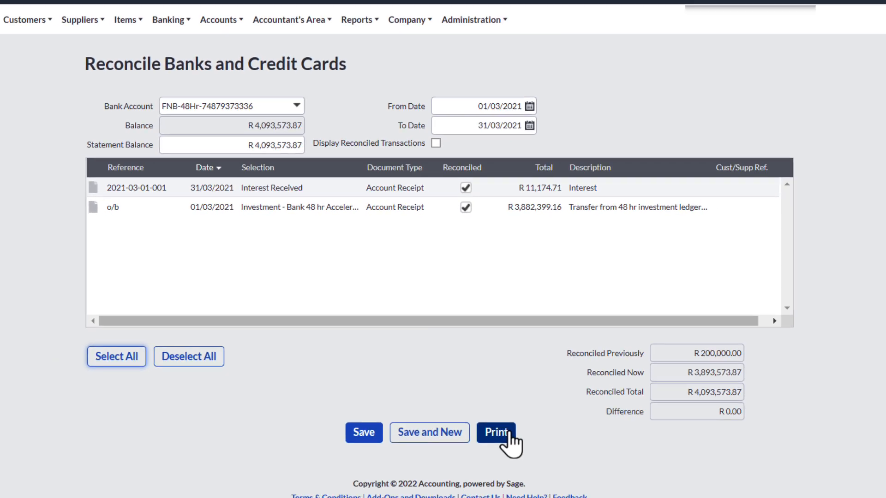
- Print the March 2021 reconciliation to PDF and save it with a R 0.00 difference
click(496, 432)
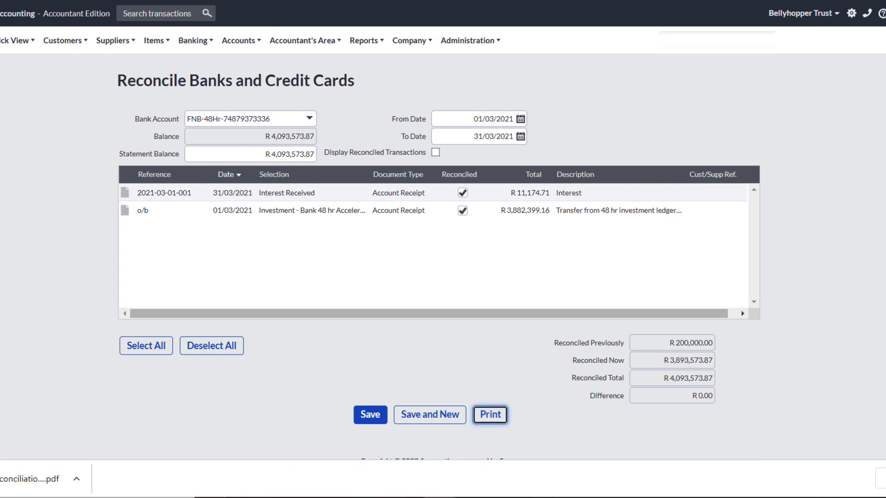
click(490, 415)
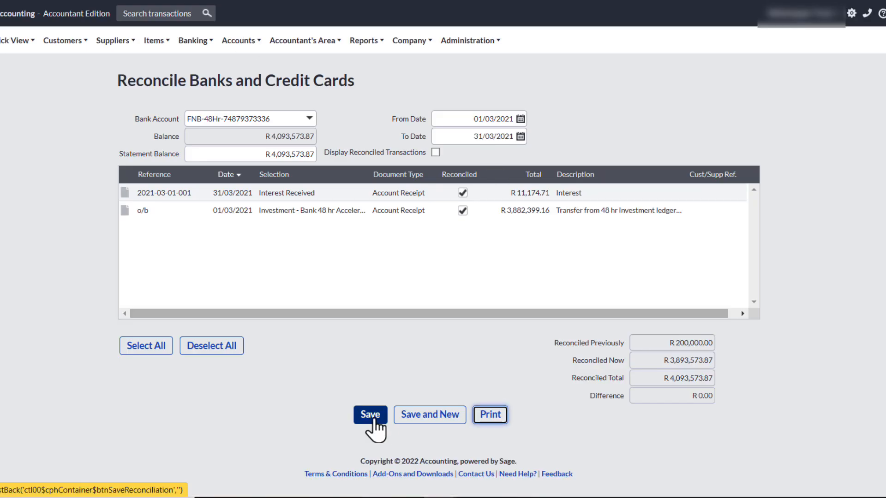
click(369, 416)
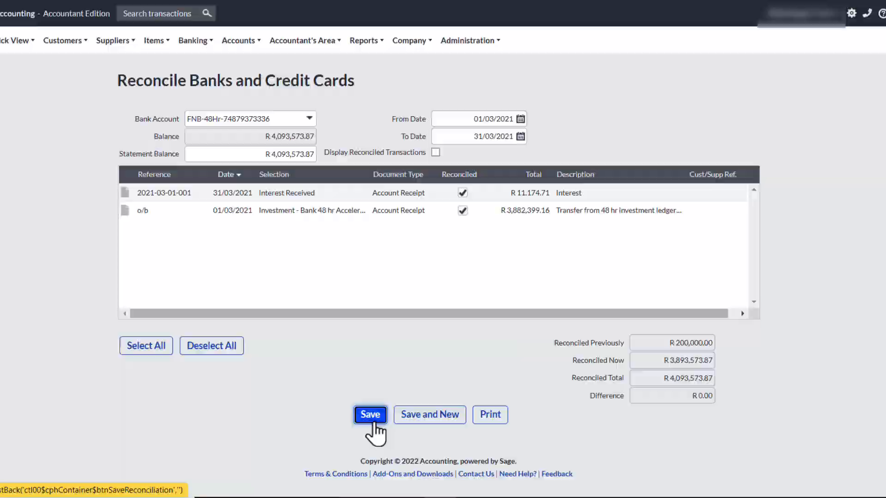
click(369, 415)
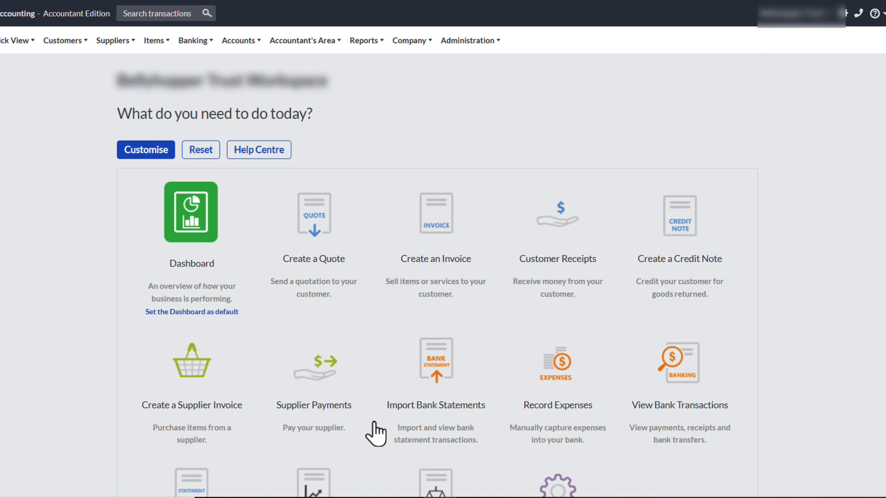
click(199, 40)
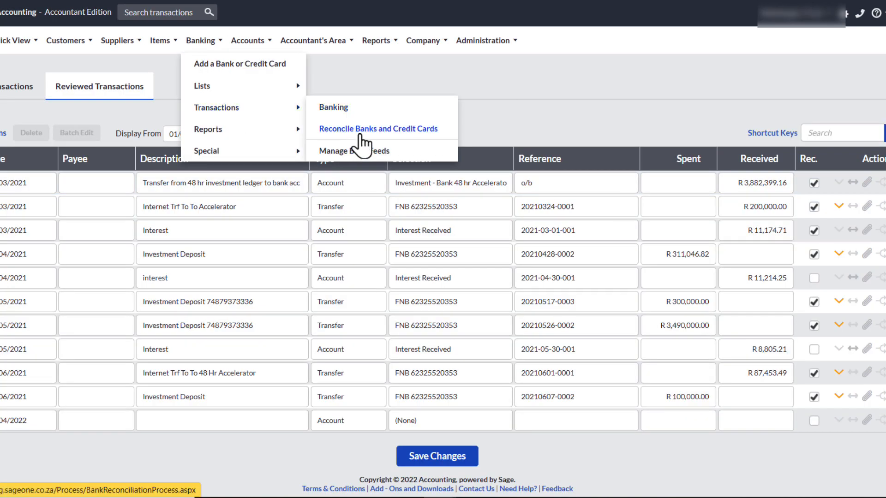
click(379, 128)
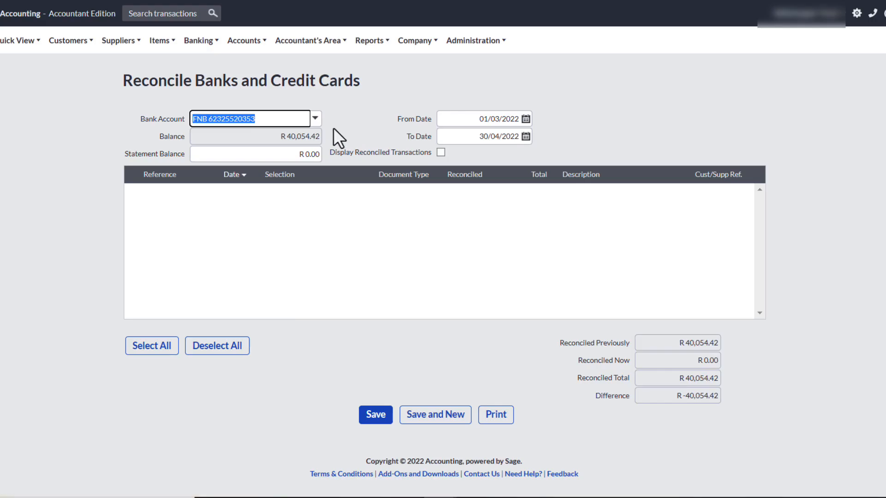
click(315, 118)
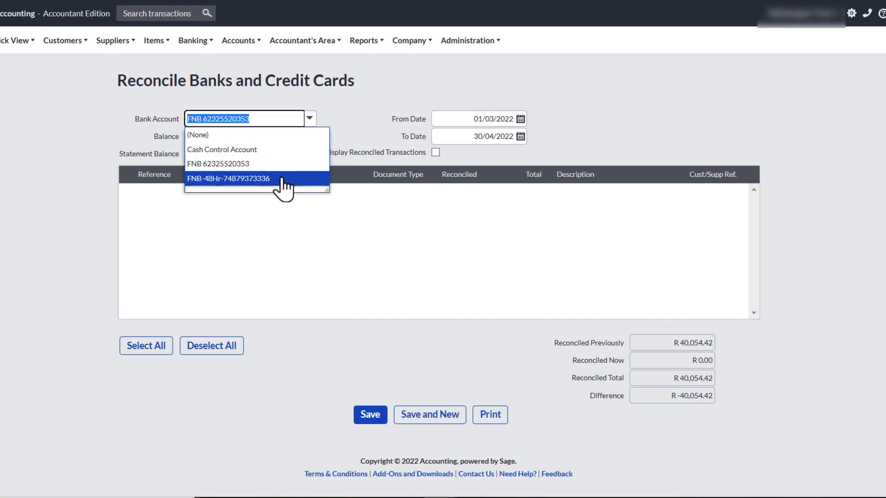
click(229, 179)
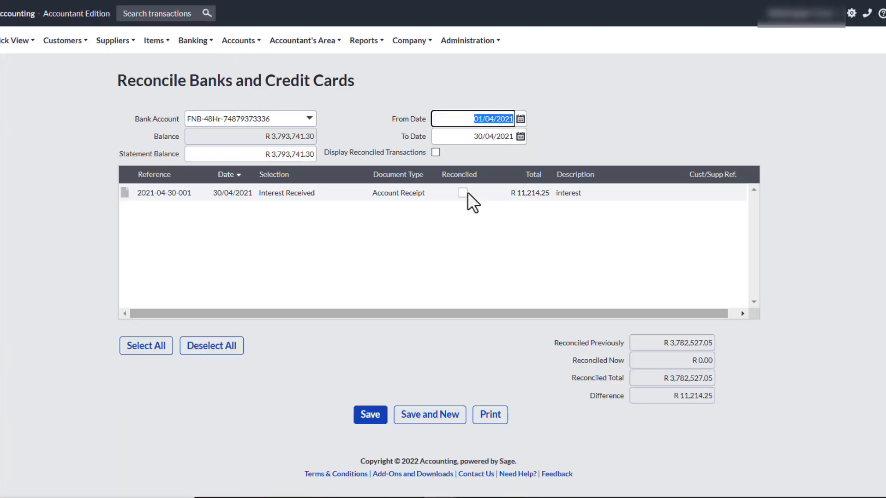
- Tick the April 2021 R 11,214.25 interest and save with Save and New
click(463, 193)
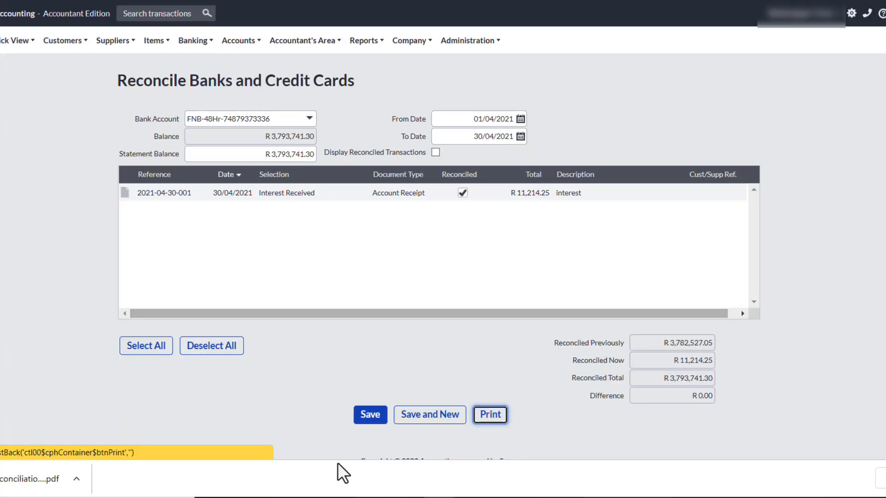
click(429, 415)
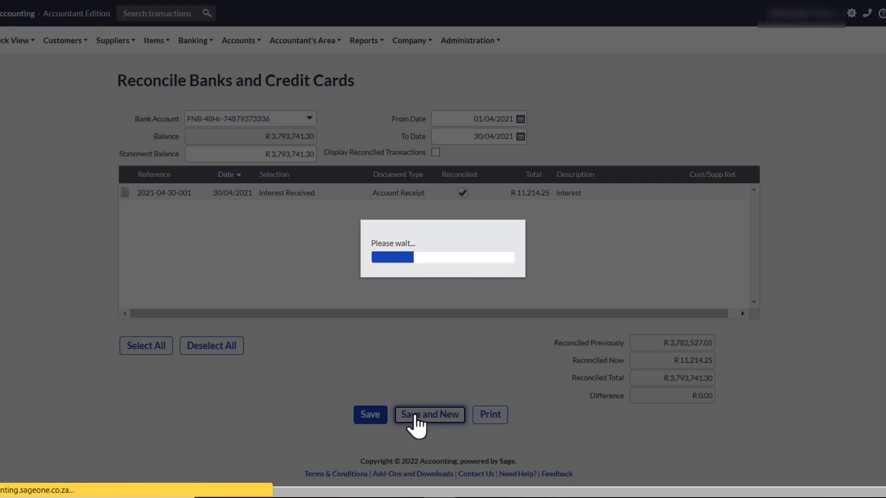
- Reconcile the May 2021 interest to a zero difference and print the report
click(430, 415)
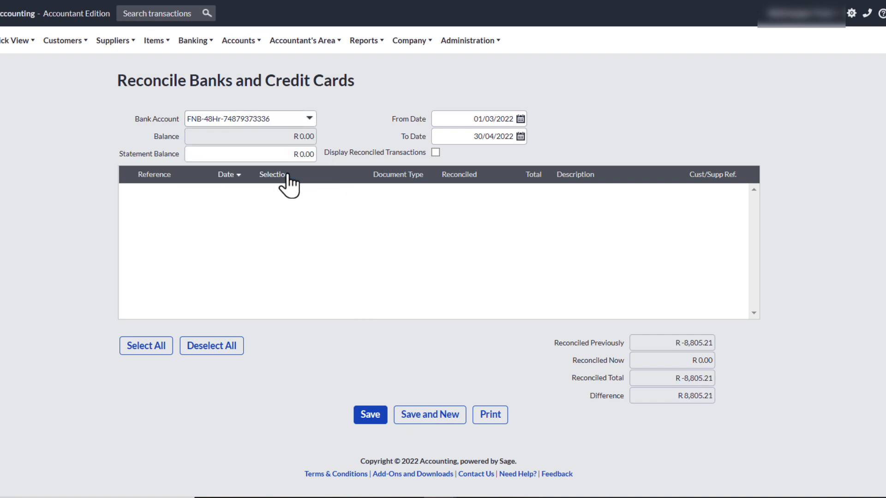
click(485, 118)
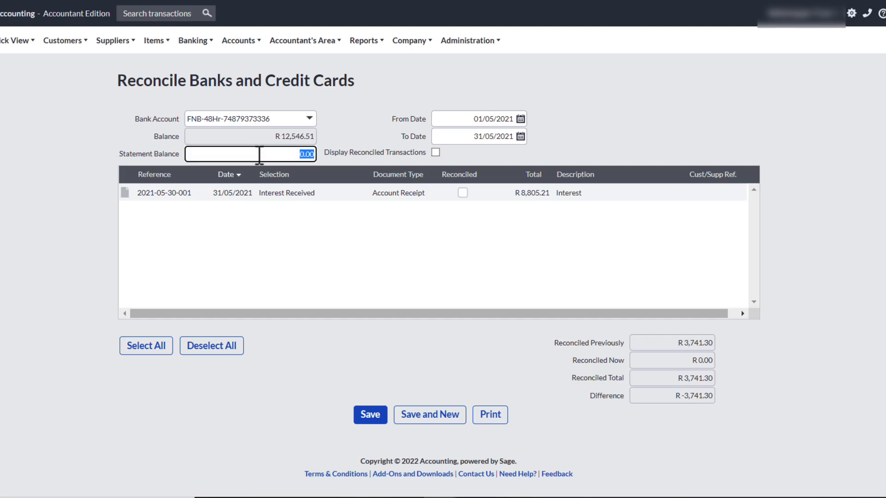
click(463, 192)
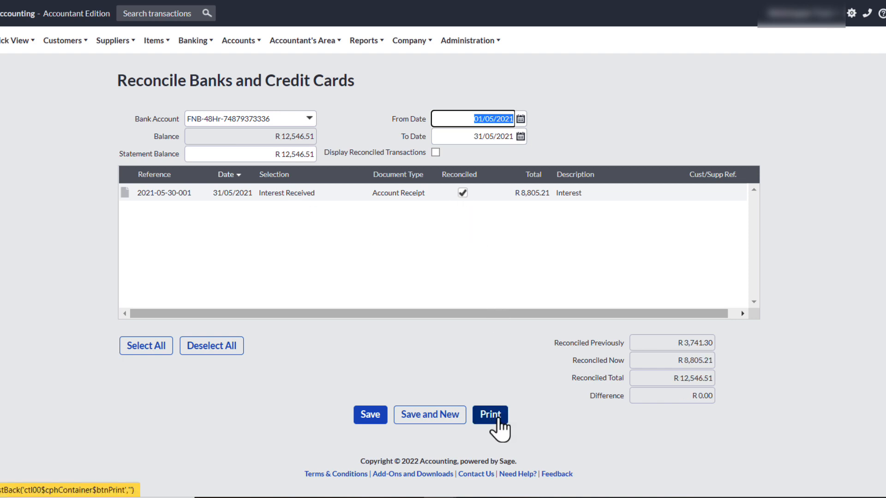
click(489, 415)
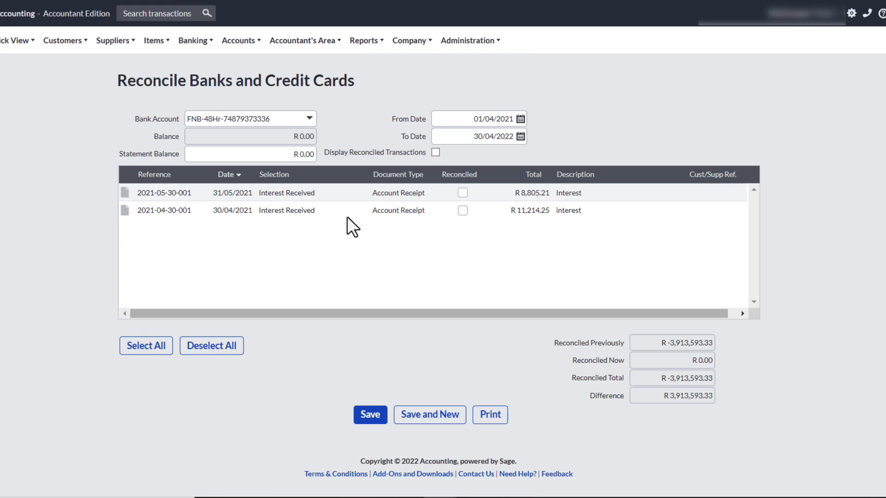
- Limit the period to April 2021 and tick the R 11,214.25 interest as reconciled
click(478, 137)
text(1)
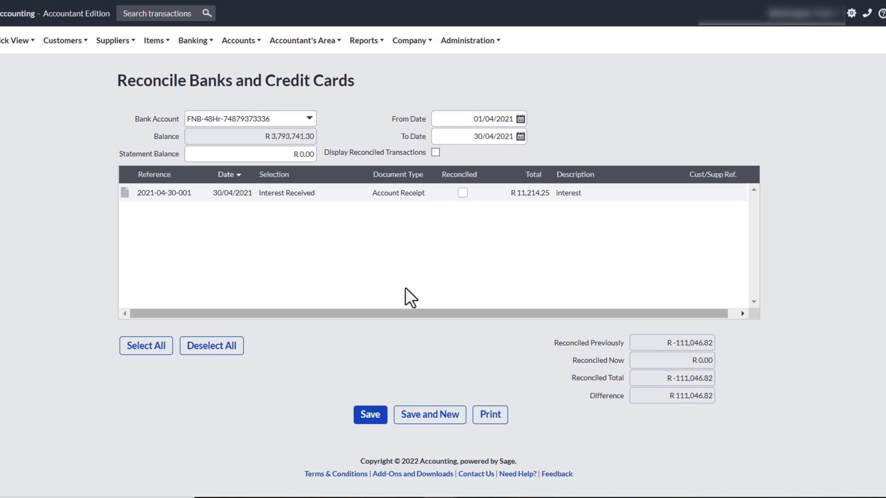
mouse_move(242, 149)
text(3,793,741.3)
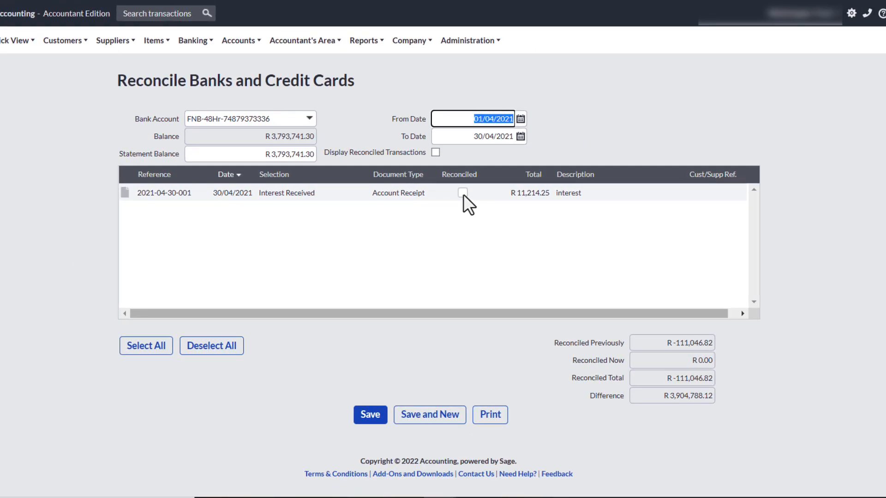
click(462, 193)
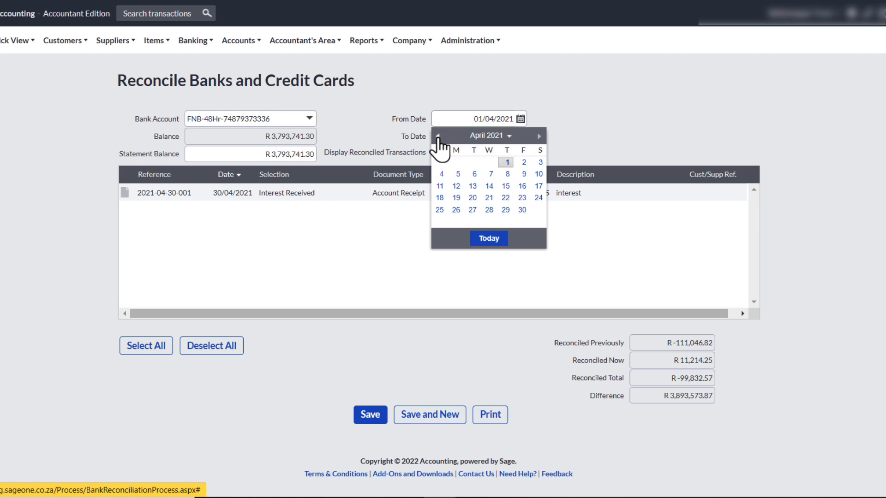
- Widen the range back to 01/03/2021 and reconcile all three receipts to R 0.00
click(439, 135)
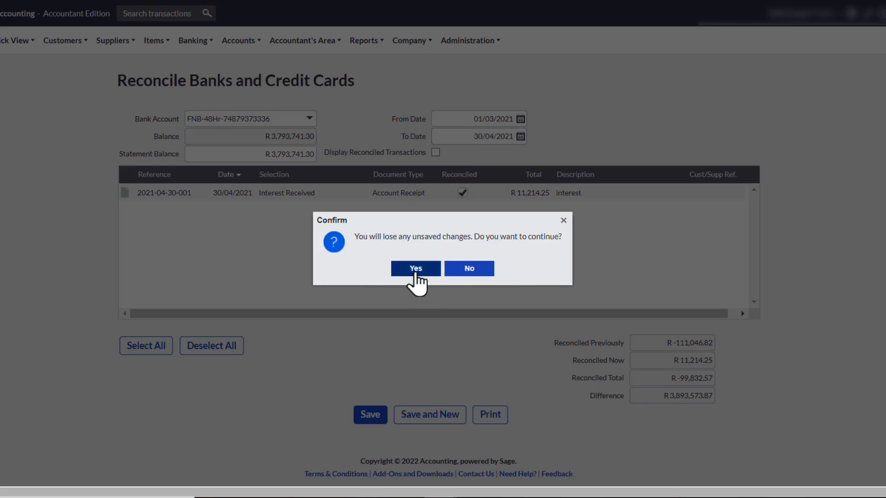
click(415, 269)
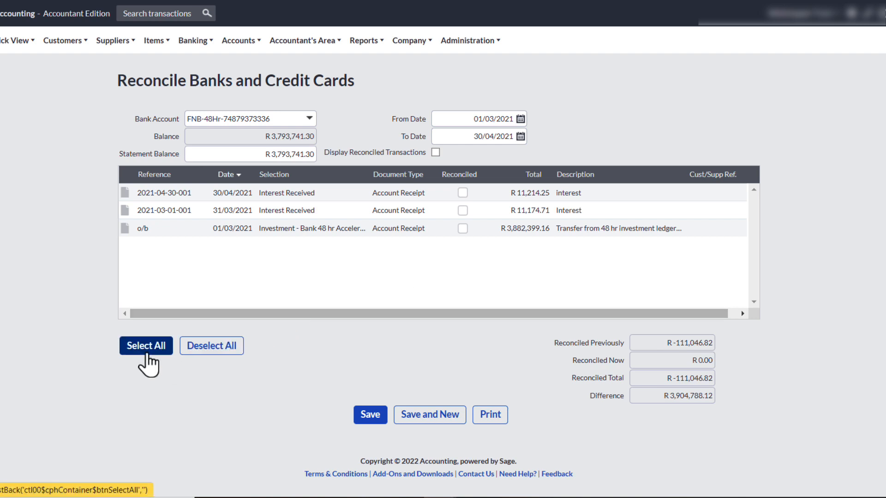
click(146, 345)
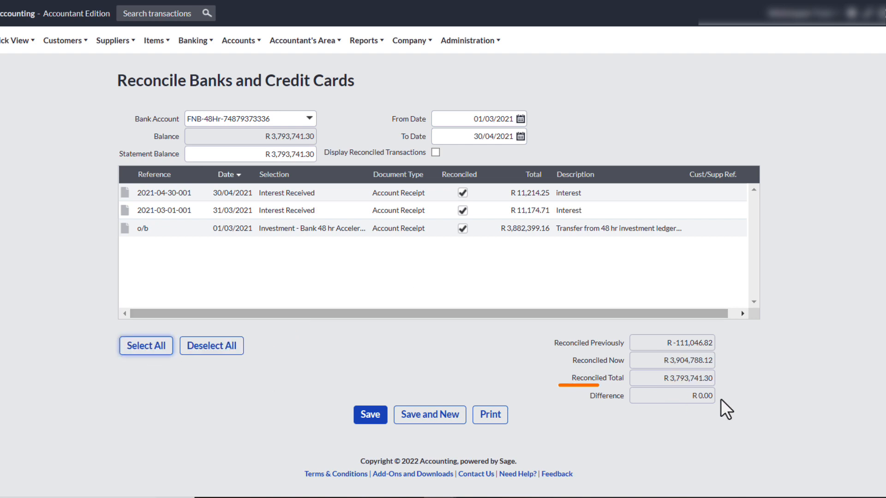